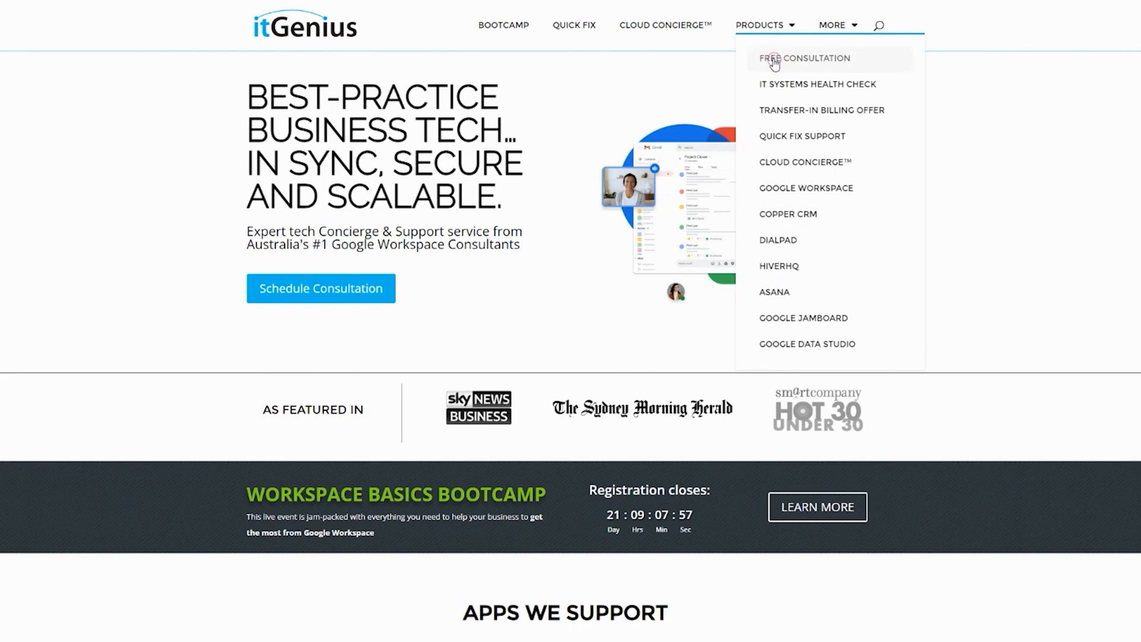
View the Cloud Concierge™ page from Products, then move to the Quick Fix Support page
{"action": "left_click", "coordinate": [804, 58]}
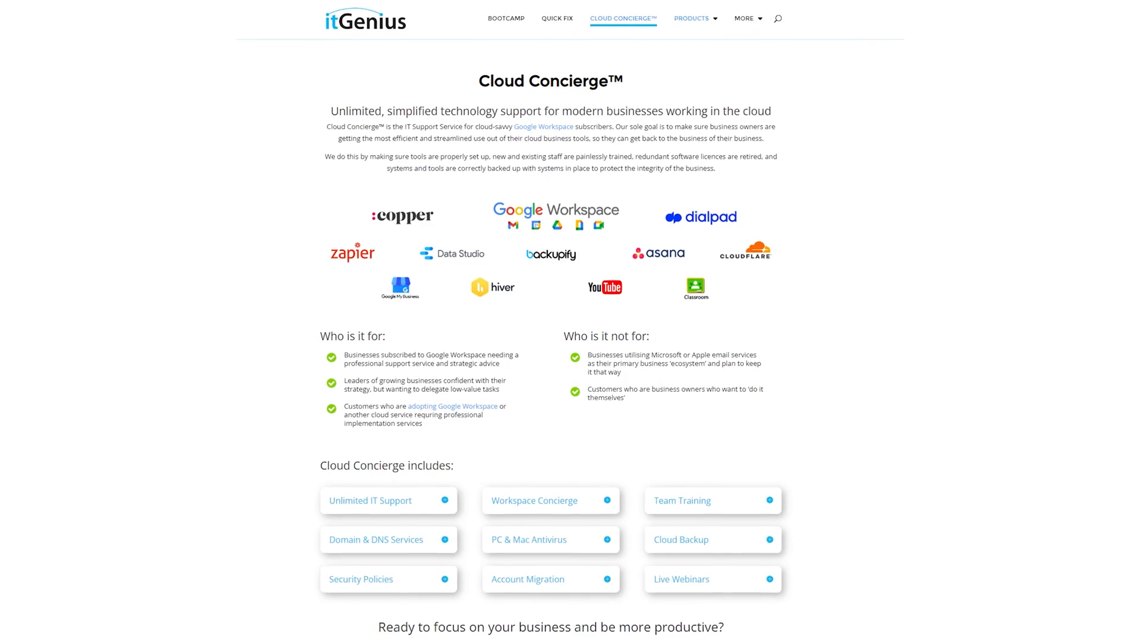
{"action": "scroll", "scroll_direction": "down", "scroll_amount": 3}
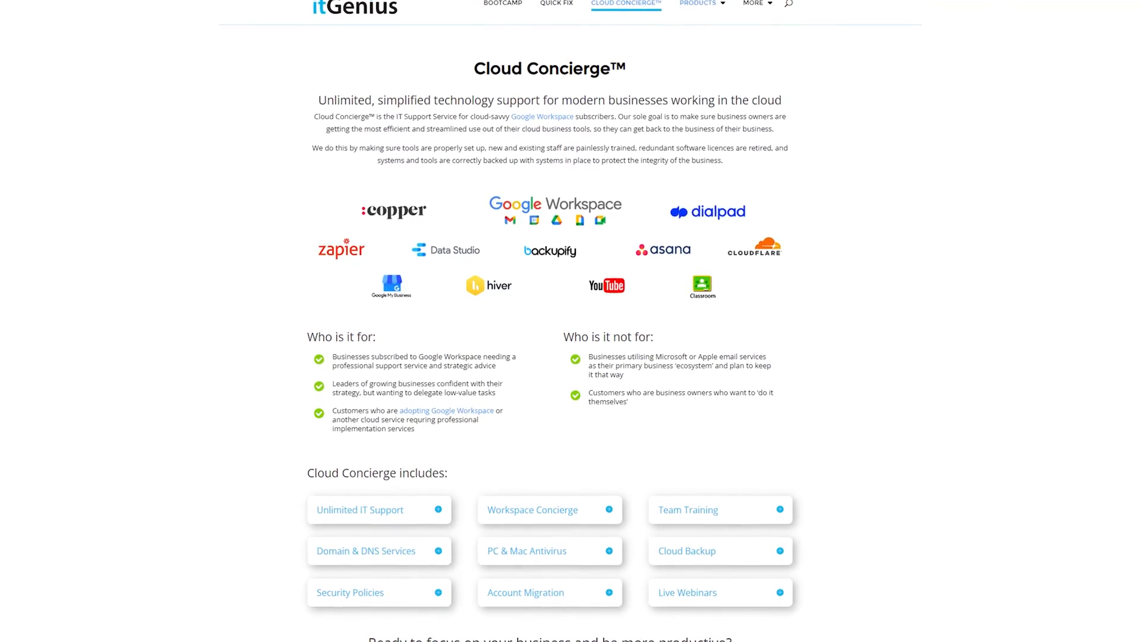
{"action": "left_click", "coordinate": [556, 3]}
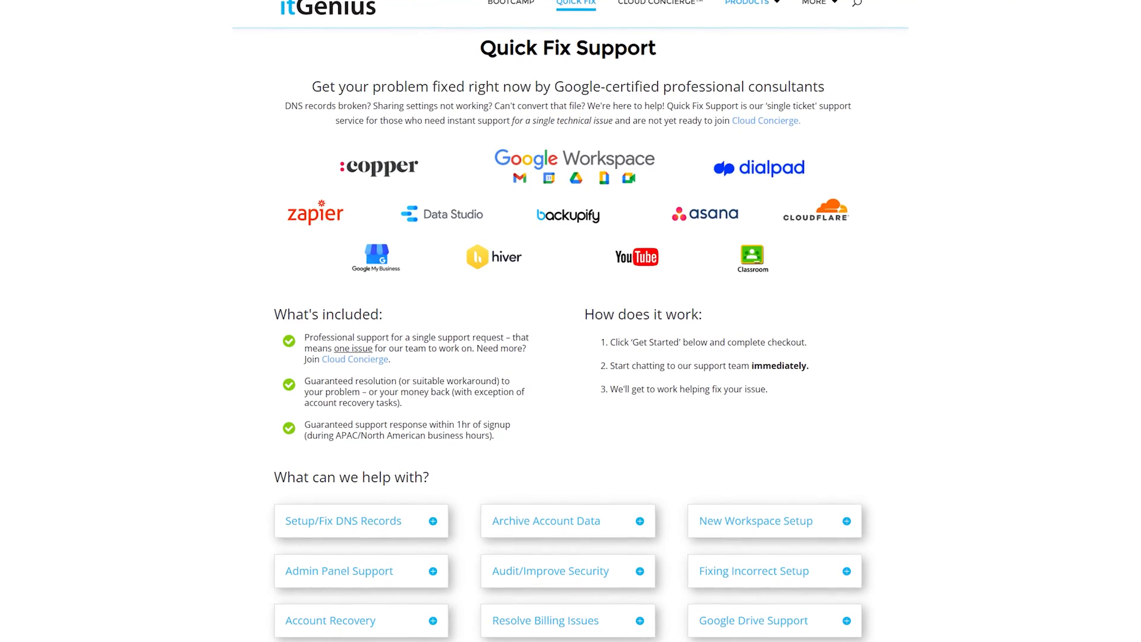